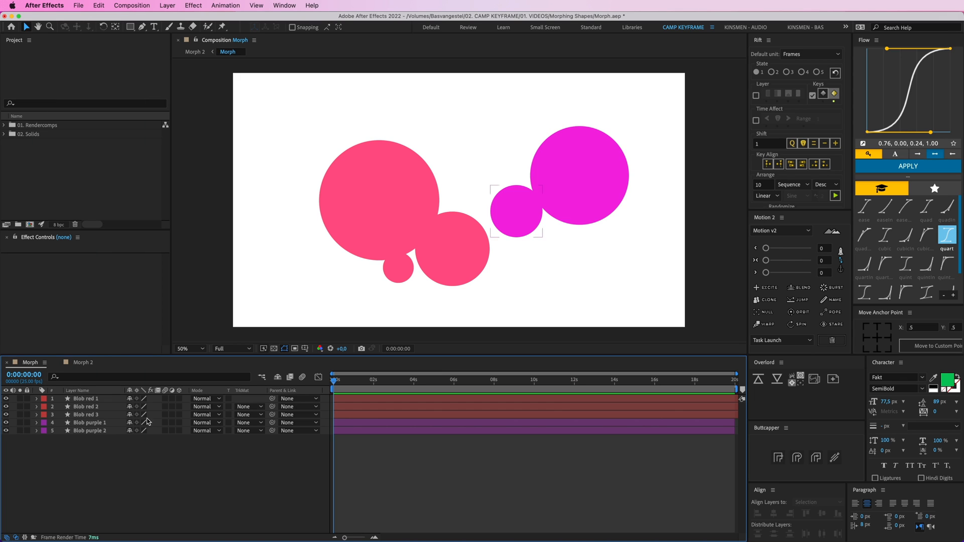
# Select the Blob red 1 layer and add an Effects adjustment layer above the blobs.
pyautogui.click(86, 399)
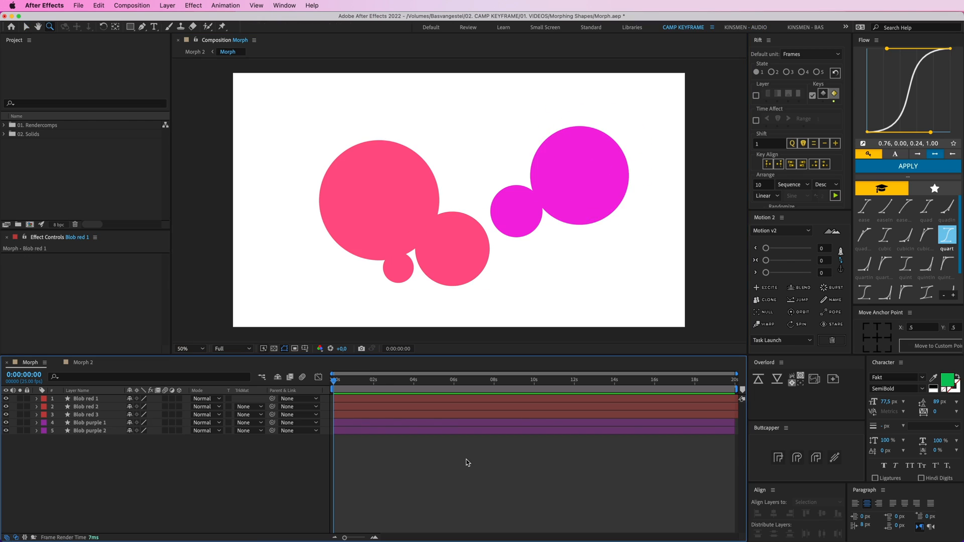
pyautogui.moveTo(400, 257)
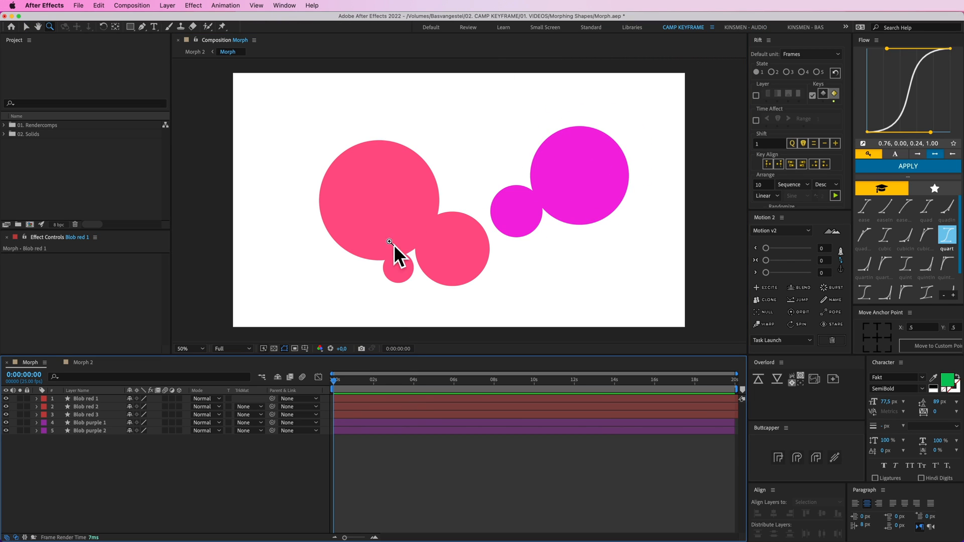
pyautogui.click(370, 163)
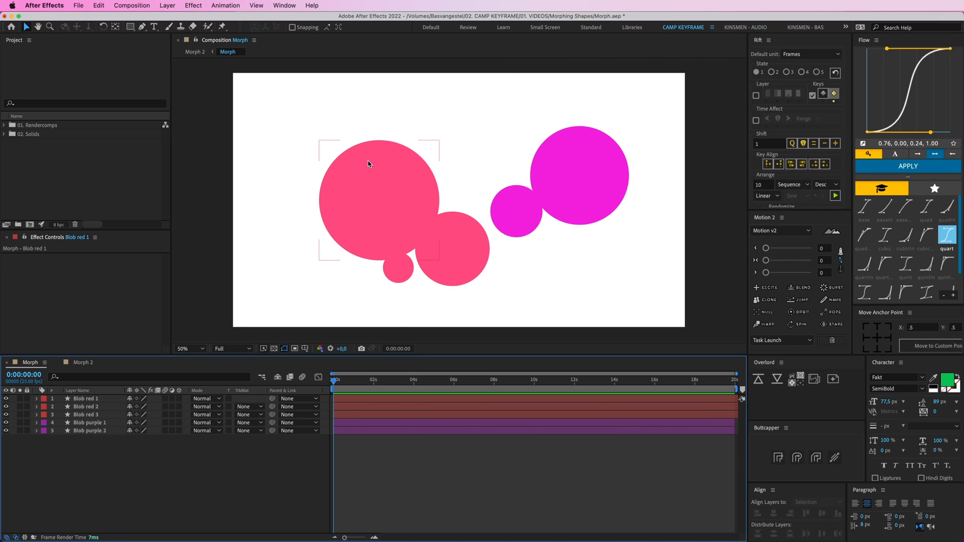
pyautogui.click(167, 5)
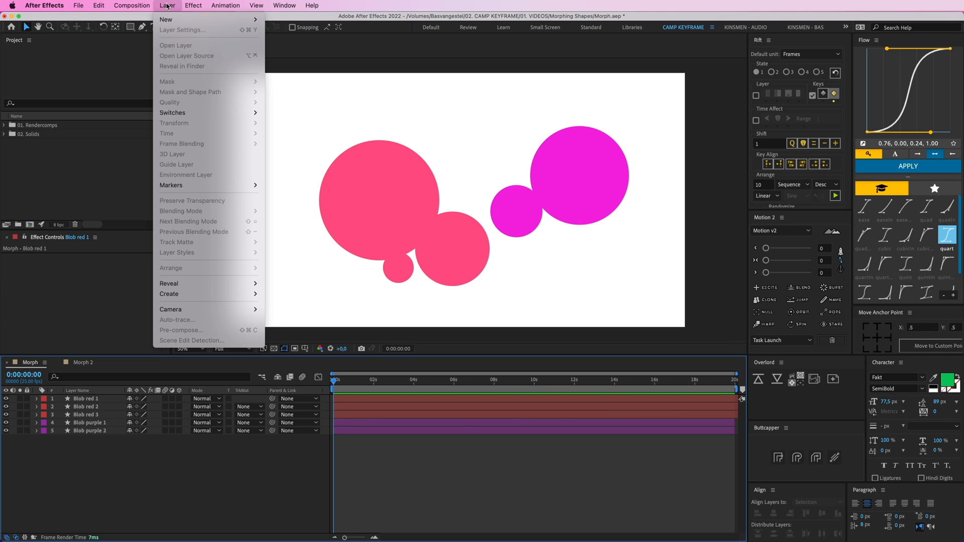
pyautogui.moveTo(165, 19)
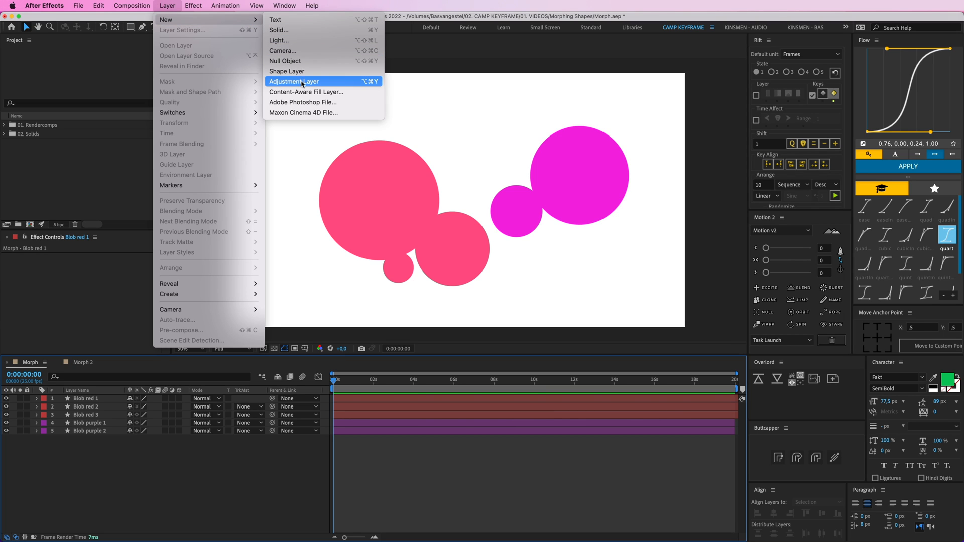
pyautogui.click(295, 81)
pyautogui.write('Effects')
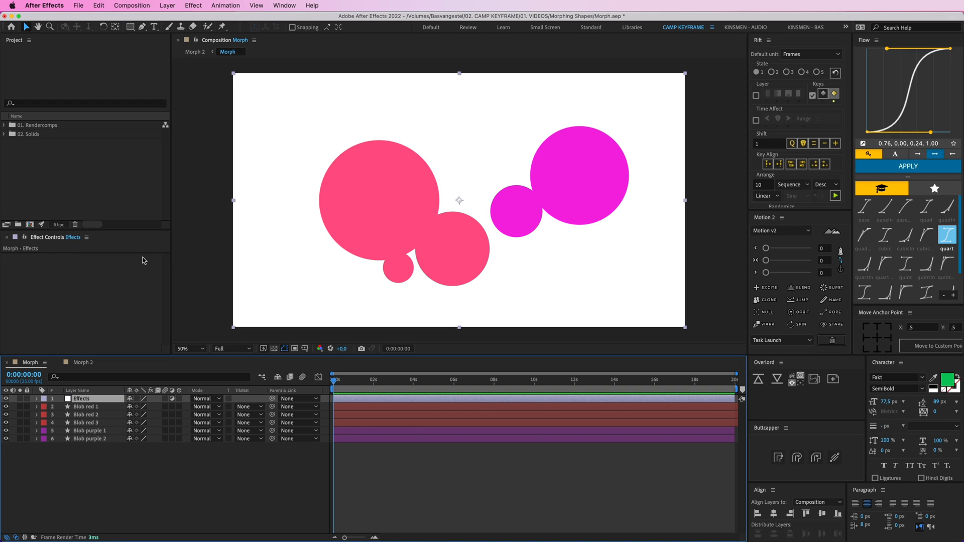
# Apply Blur & Sharpen > Gaussian Blur to the Effects adjustment layer.
pyautogui.click(193, 5)
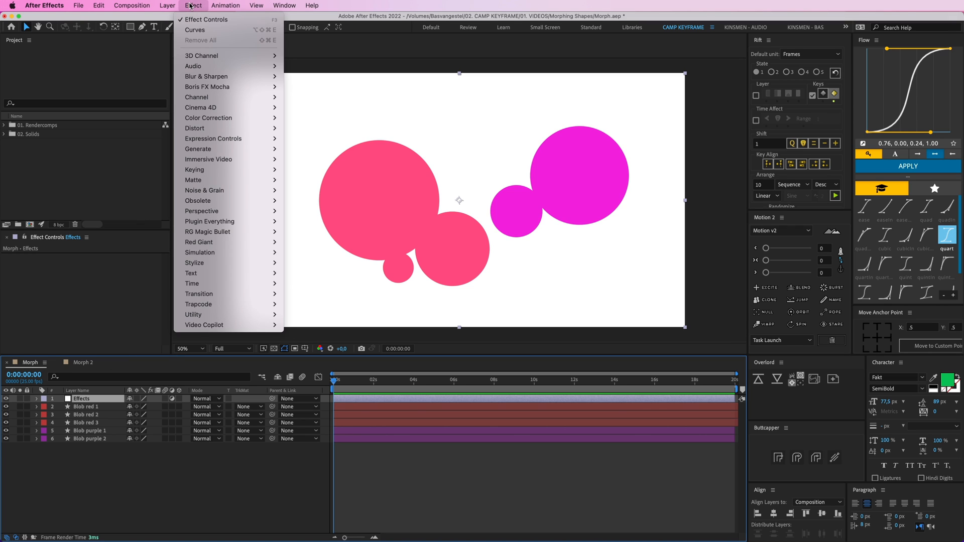
pyautogui.moveTo(206, 76)
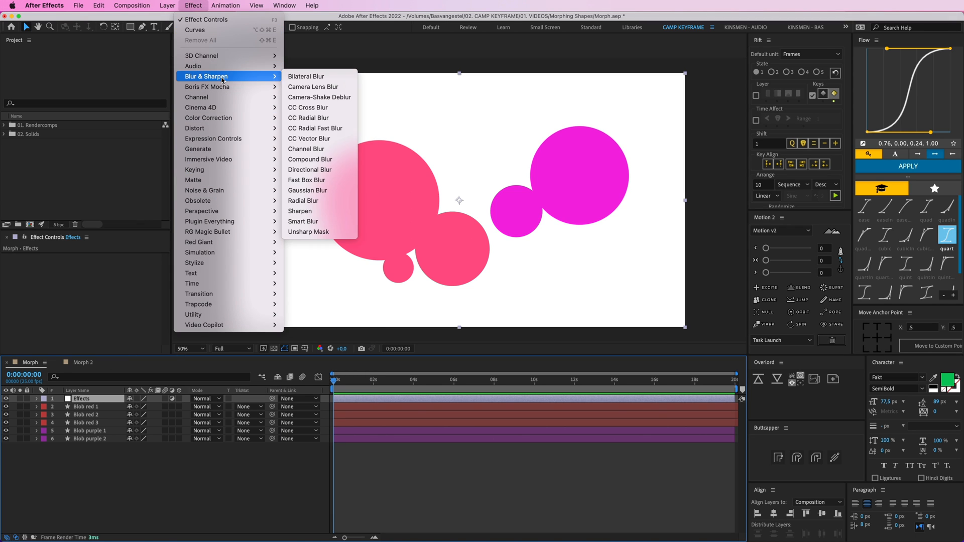
pyautogui.click(306, 190)
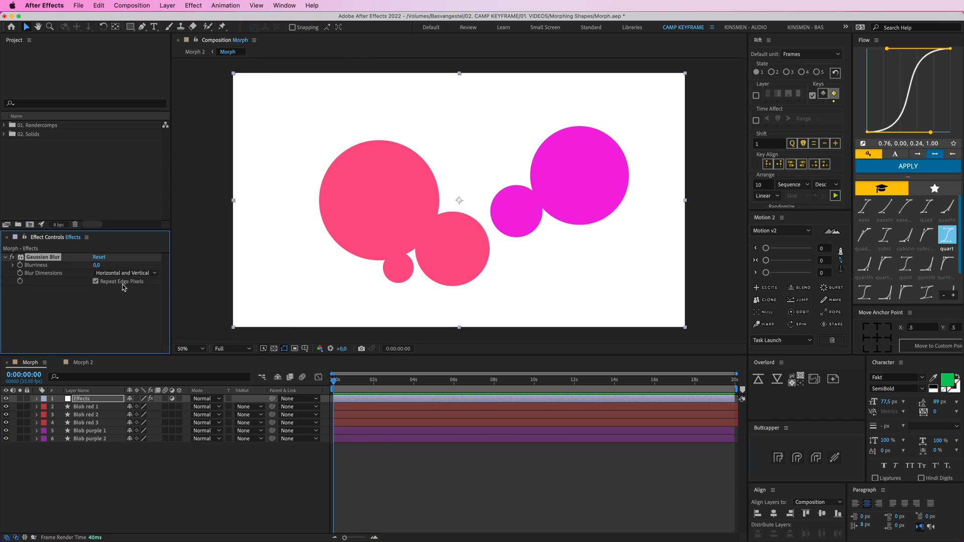
pyautogui.moveTo(100, 285)
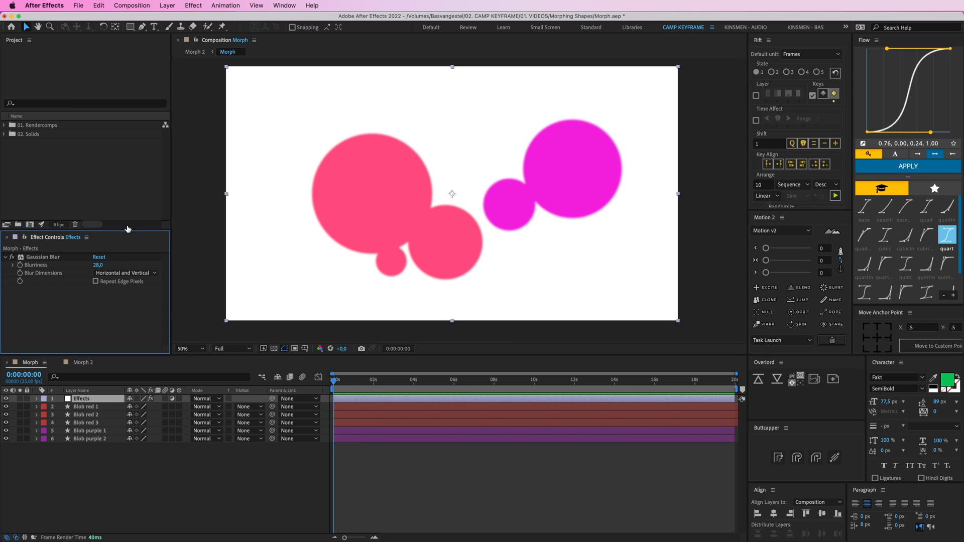
# Search Help for 'chok' and apply Simple Choker to the Effects layer.
pyautogui.click(313, 6)
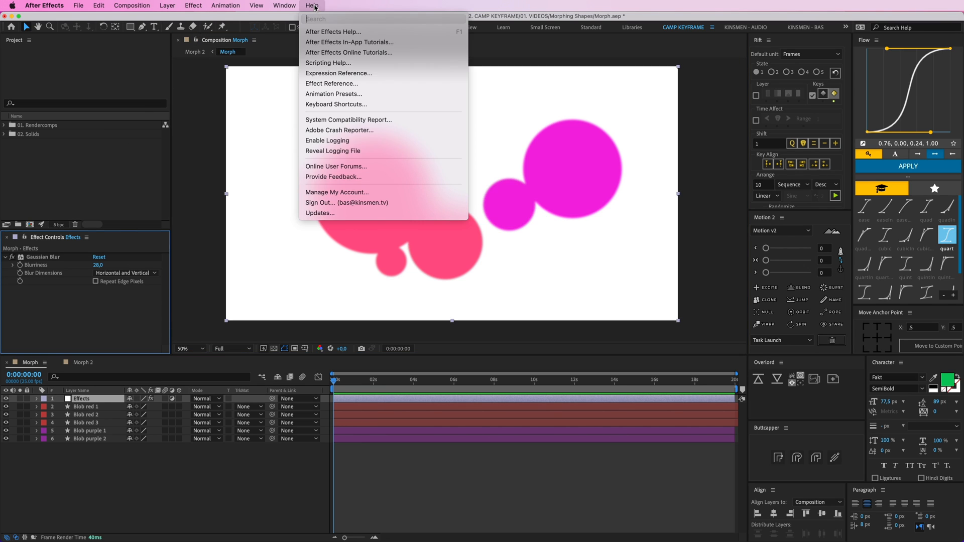
pyautogui.write('chok')
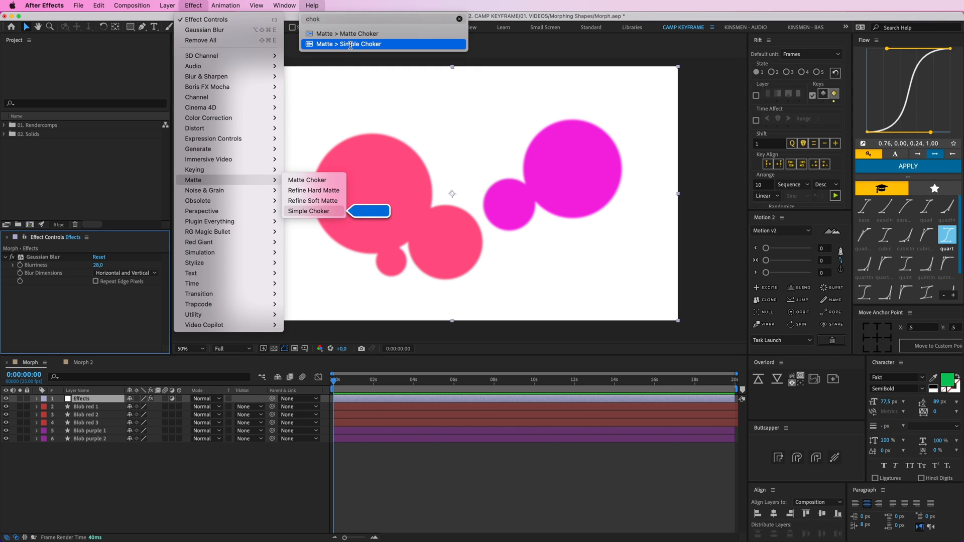
pyautogui.click(309, 211)
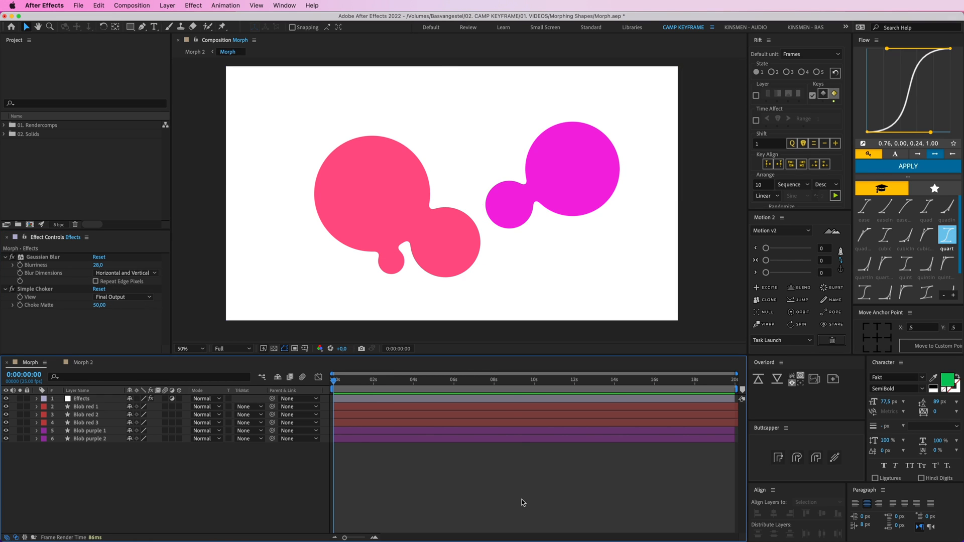
pyautogui.moveTo(461, 258)
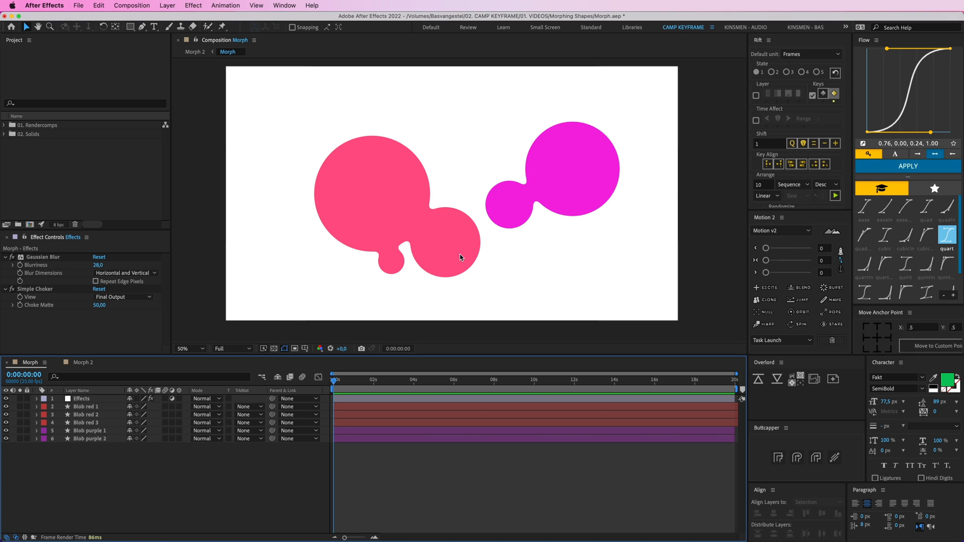
# Drag the medium pink circle lower and right, then zoom the viewer in.
pyautogui.click(81, 398)
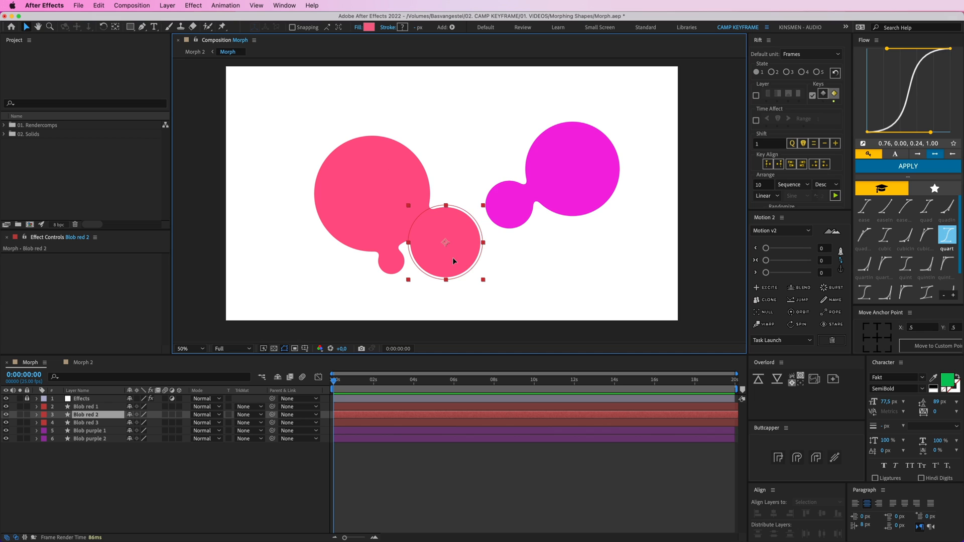
pyautogui.moveTo(445, 241); pyautogui.dragTo(455, 251)
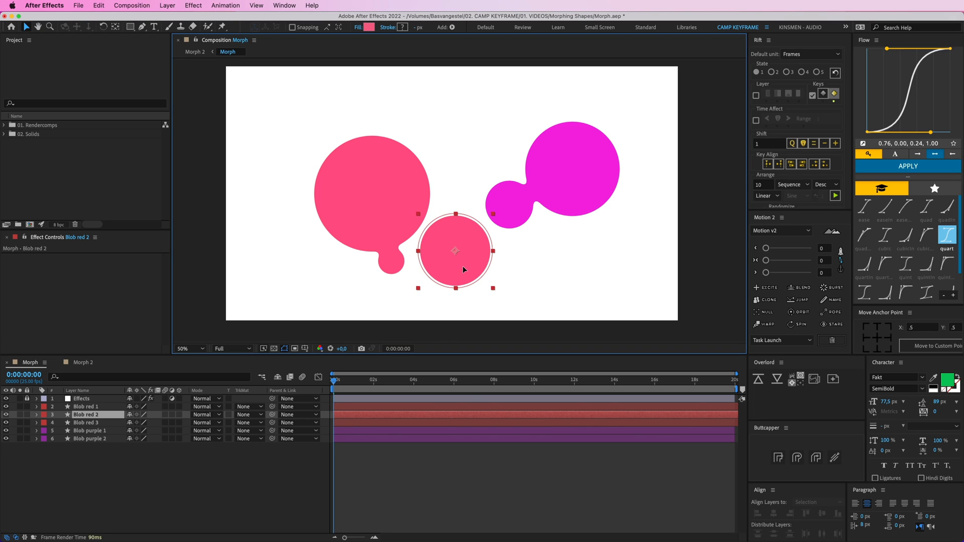
pyautogui.click(189, 348)
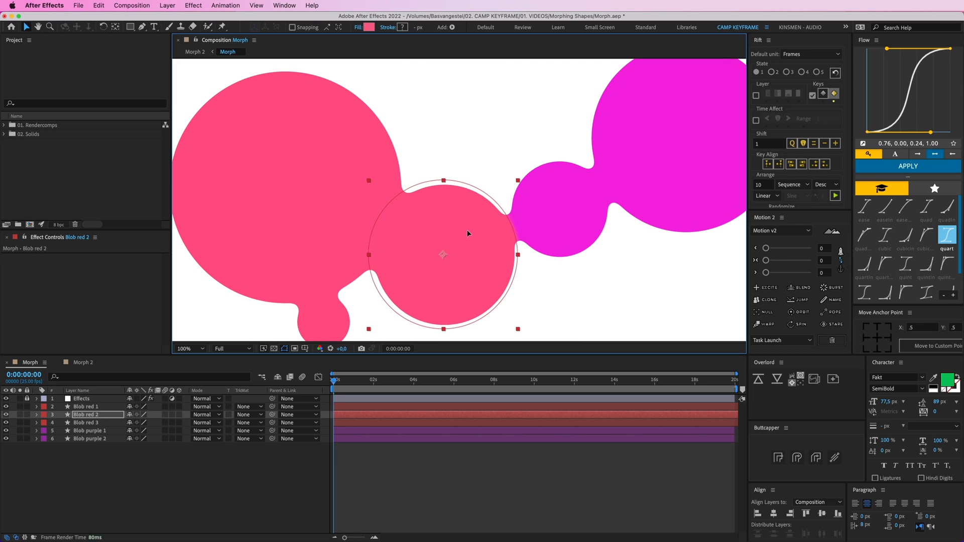
# Select the large purple, small pink and large pink circles, zooming back to 50%.
pyautogui.click(86, 430)
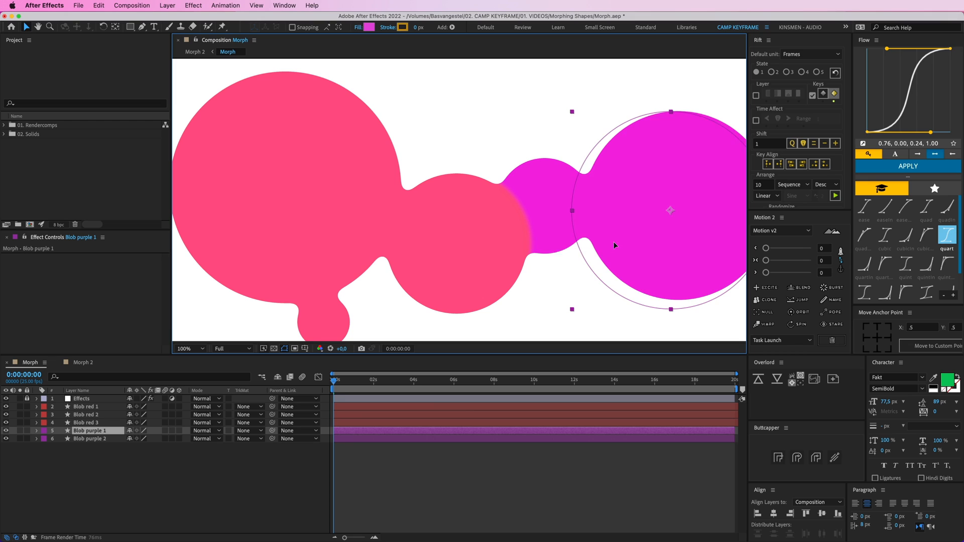
pyautogui.click(87, 423)
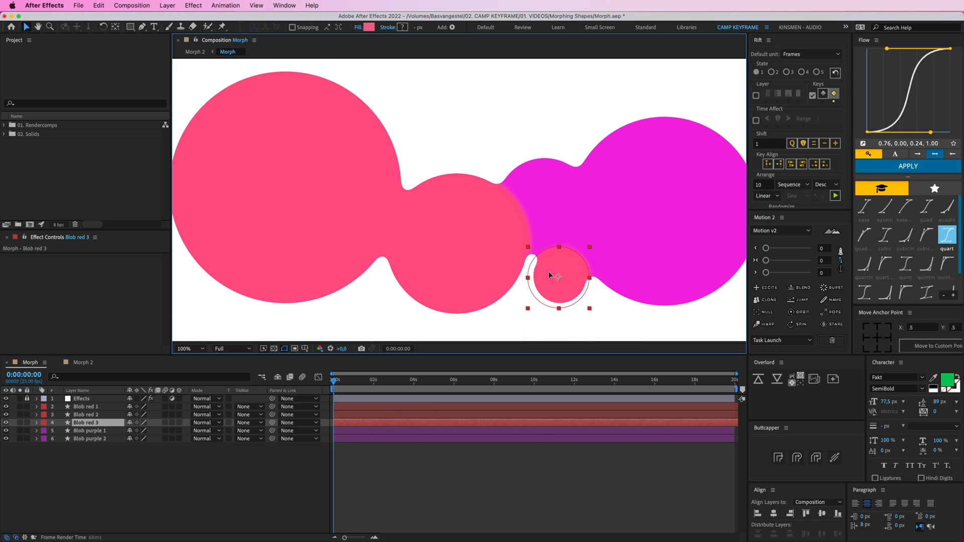
pyautogui.click(187, 348)
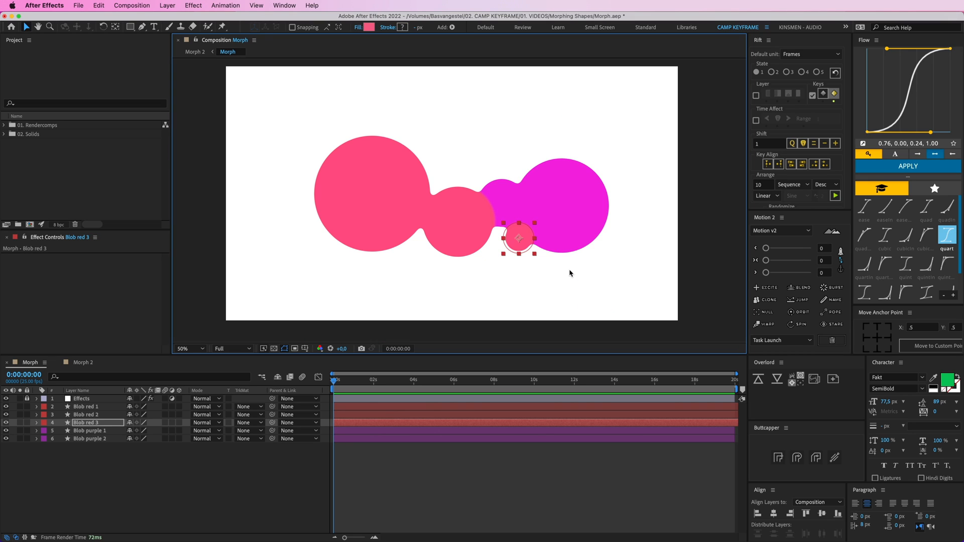
pyautogui.click(86, 414)
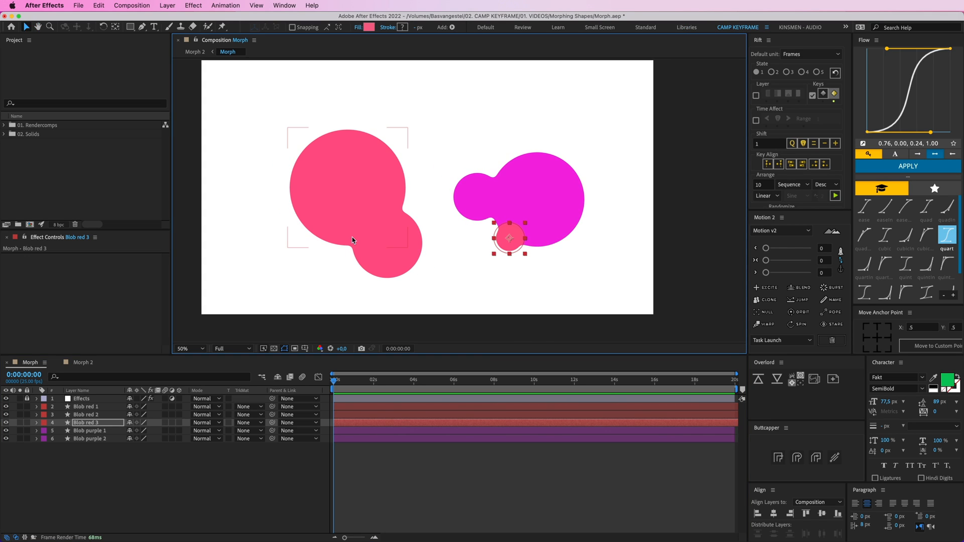
pyautogui.click(192, 117)
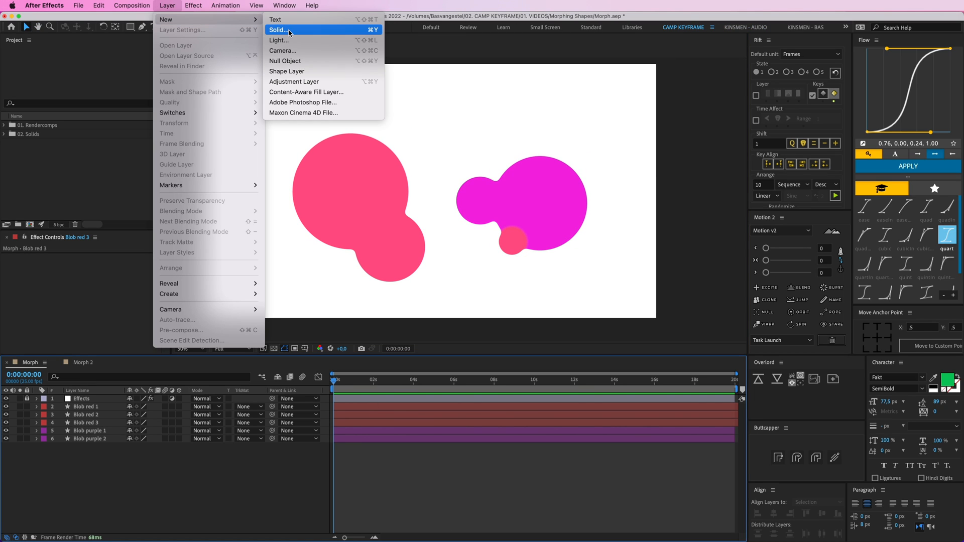
pyautogui.click(277, 29)
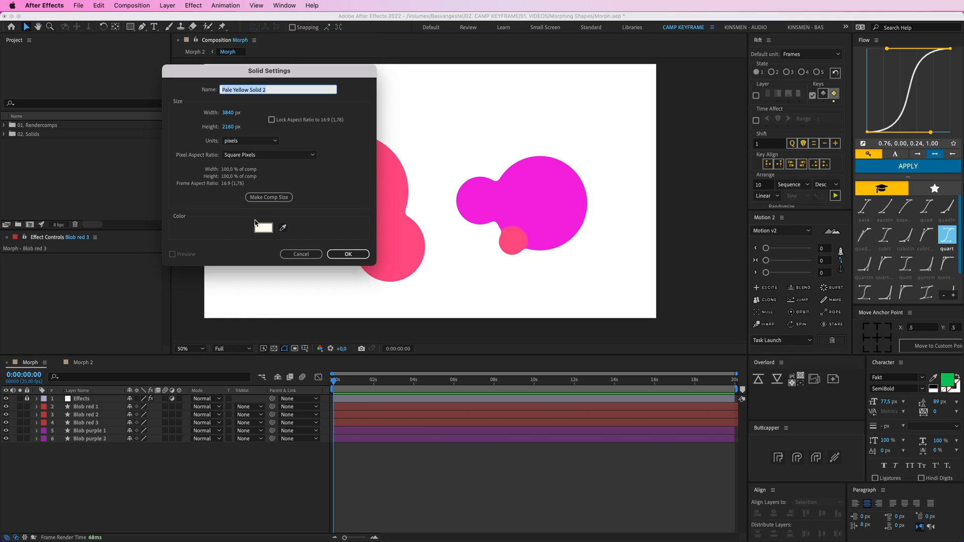
pyautogui.click(347, 254)
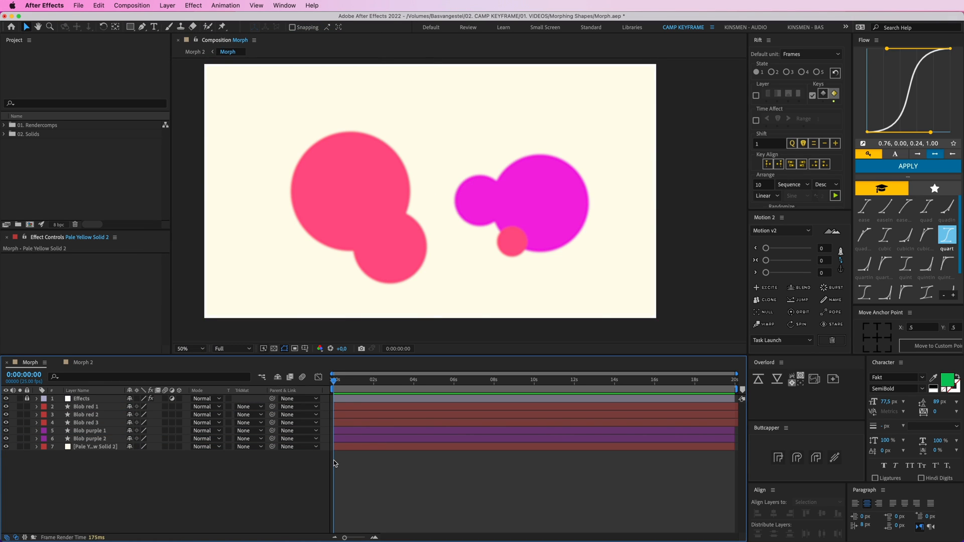
pyautogui.click(402, 267)
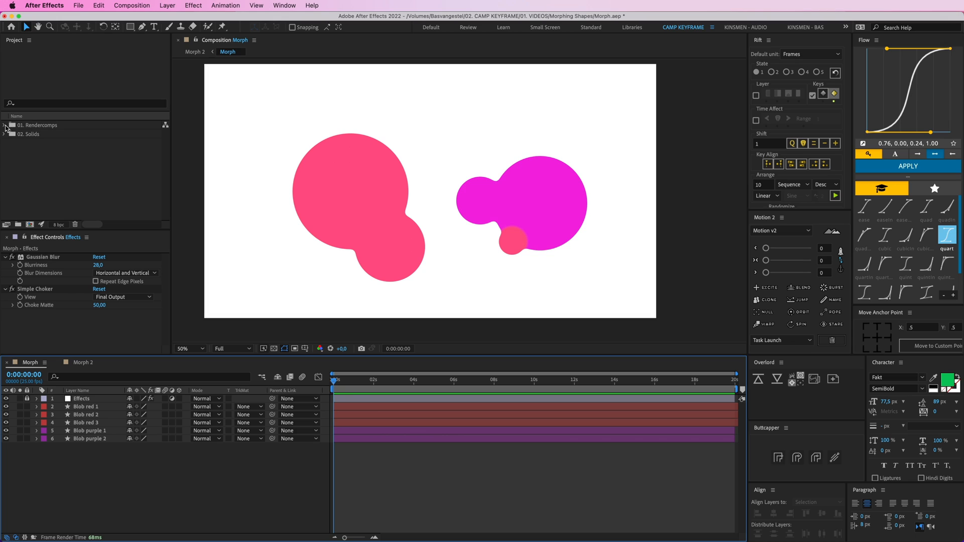
# Open Morph 2 from the Rendercomps folder and select its Morph precomp and bg layers.
pyautogui.click(5, 125)
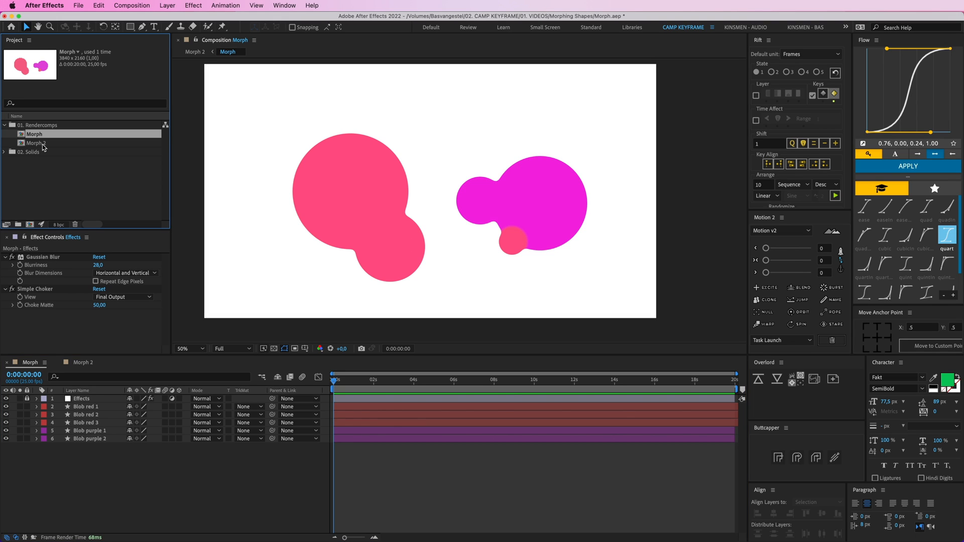
pyautogui.doubleClick(36, 143)
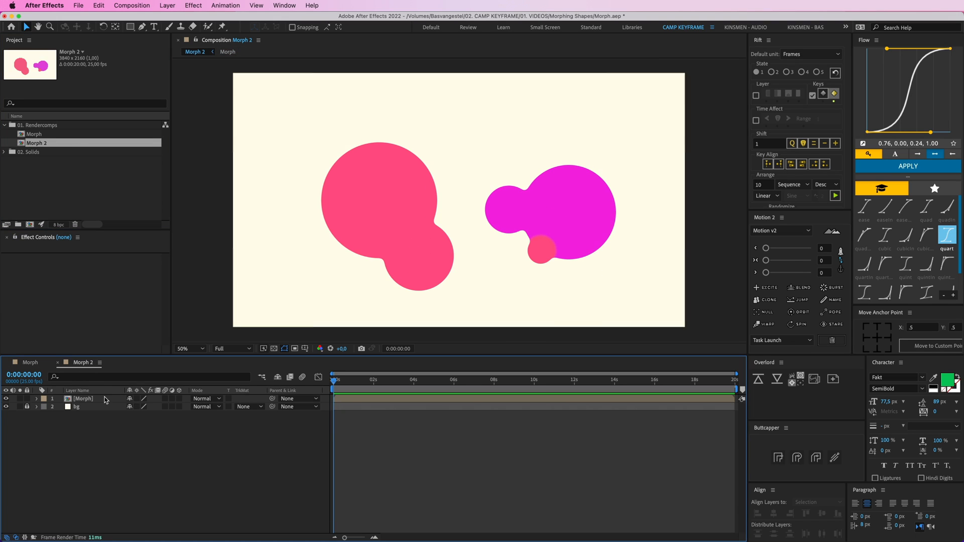
pyautogui.click(77, 406)
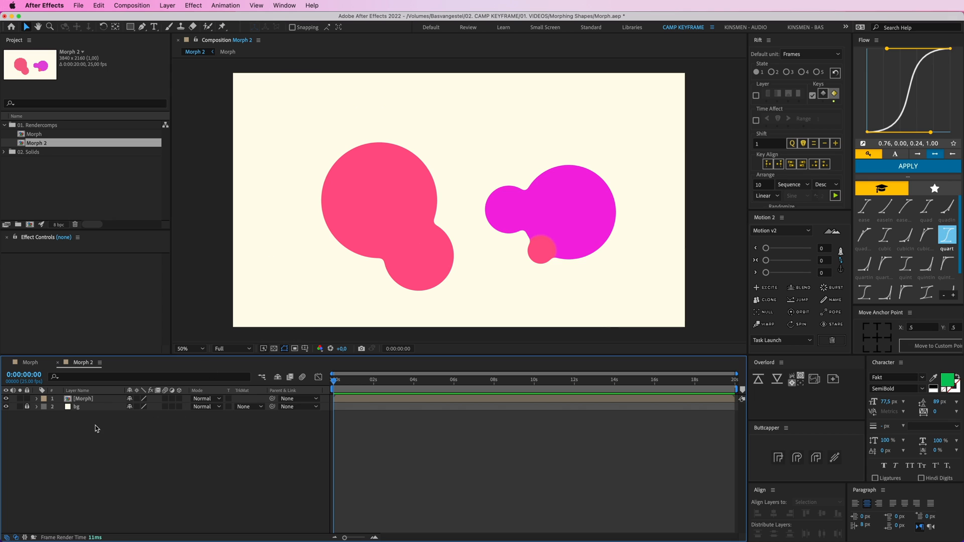
pyautogui.click(83, 398)
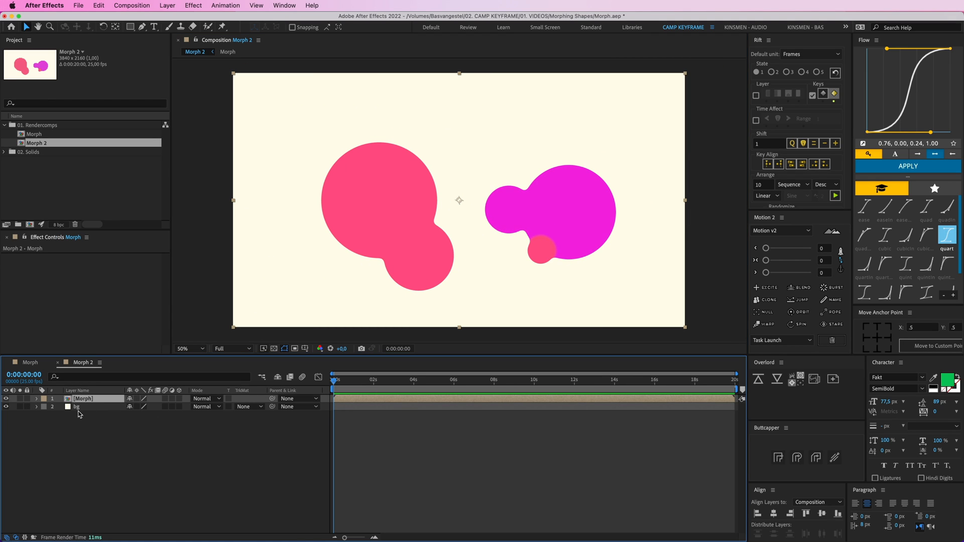
pyautogui.click(78, 408)
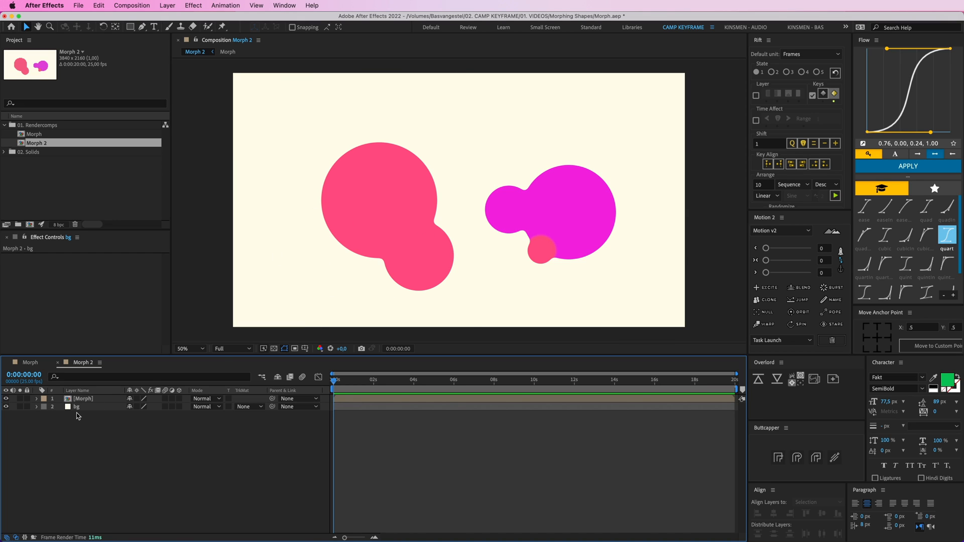